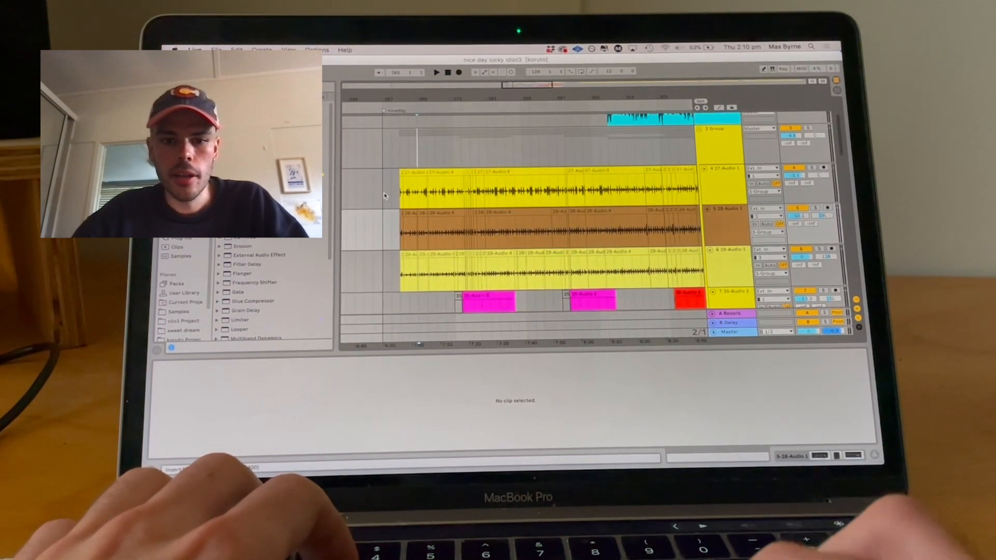
Select the pink audio track to show EQ Eight, Compressor and RC-20 Retro Color
click(508, 190)
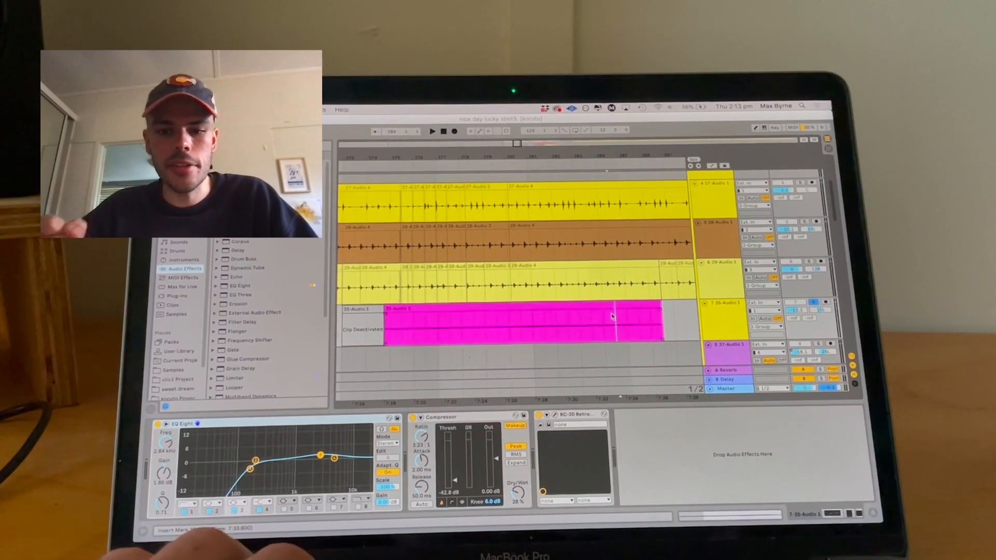
click(431, 131)
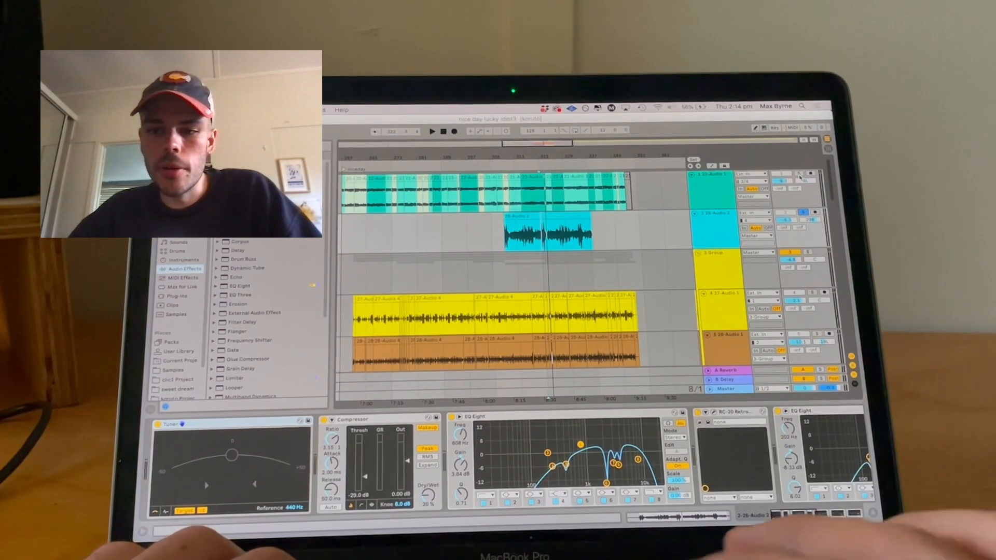
click(431, 131)
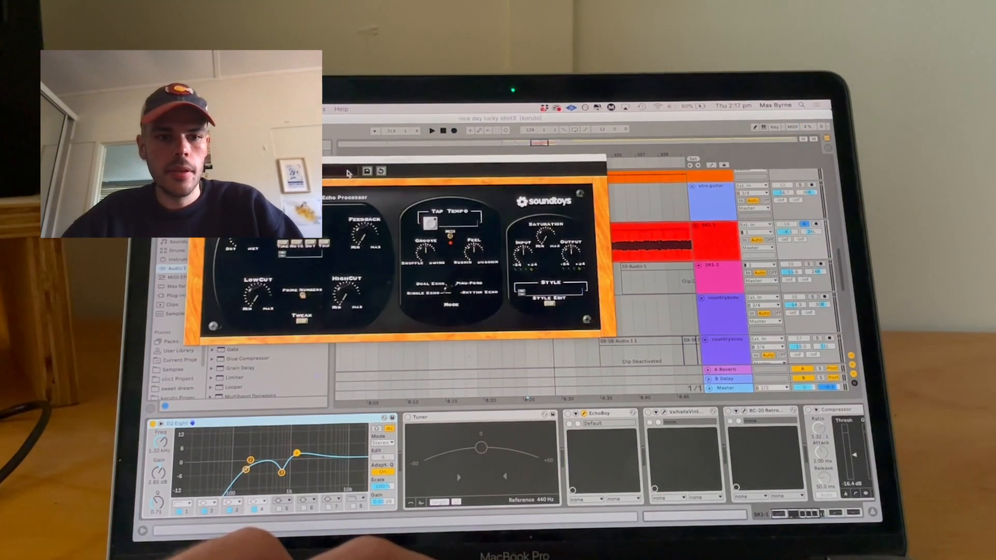
Open the EchoBoy plugin window from the vocal track's device chain
click(346, 172)
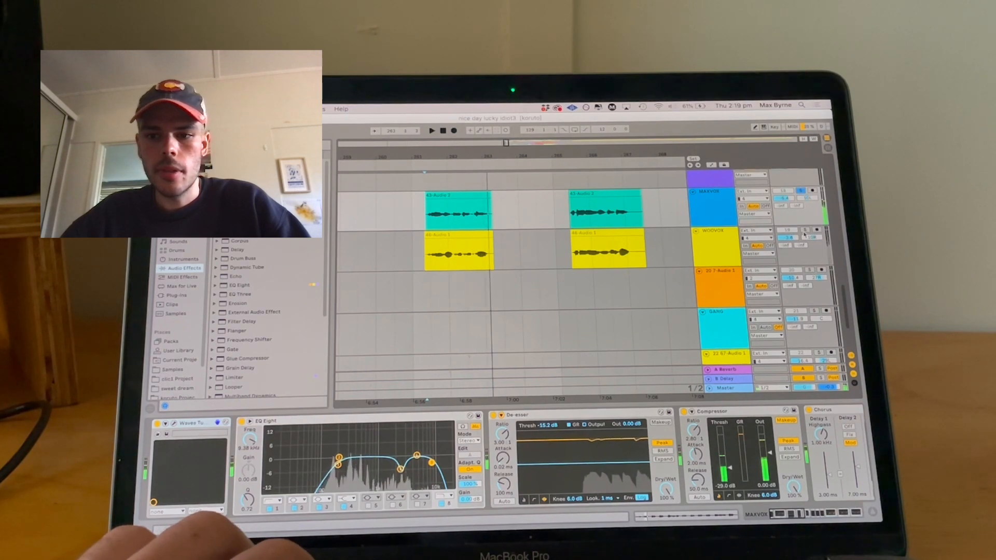
Select the WOOVOX track and browse its chain from Waves Tune to EchoBoy and EQ Eight
click(431, 131)
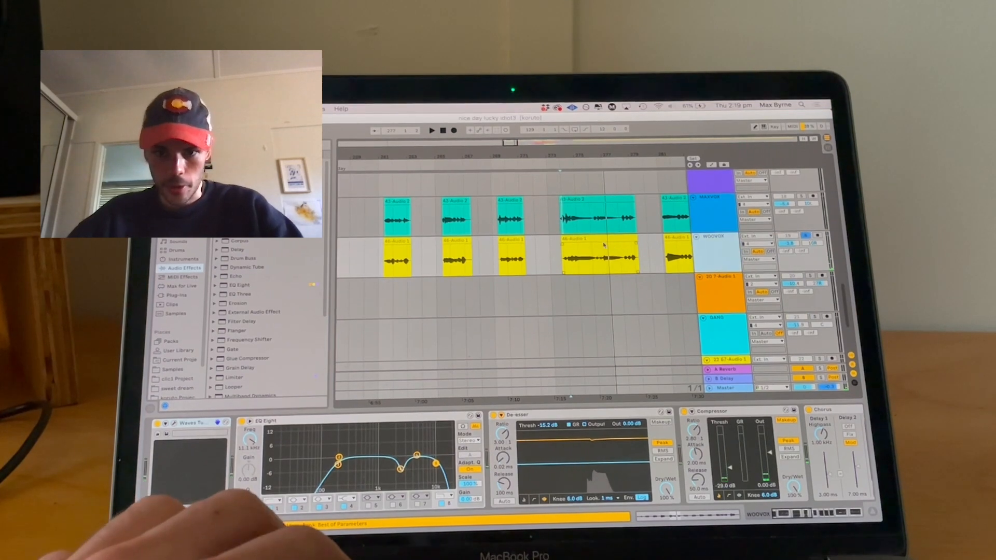
click(190, 424)
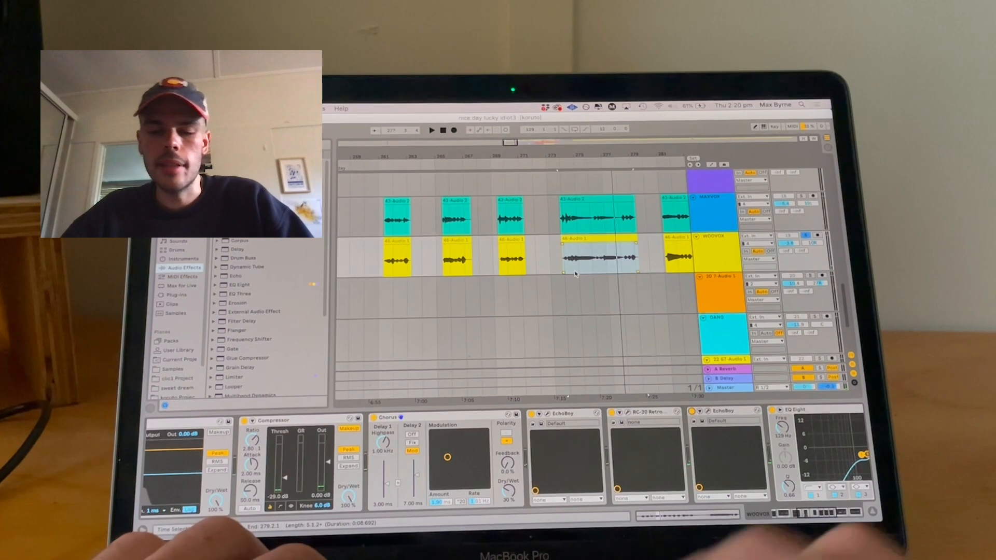
Play the later section and scroll down to reveal the GANG vocal track
click(431, 130)
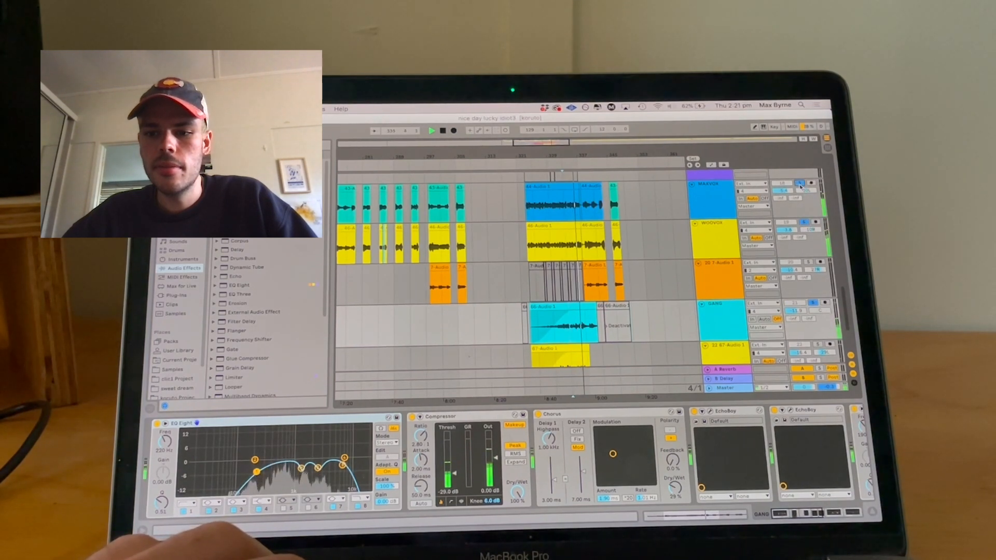
scroll(down, 3)
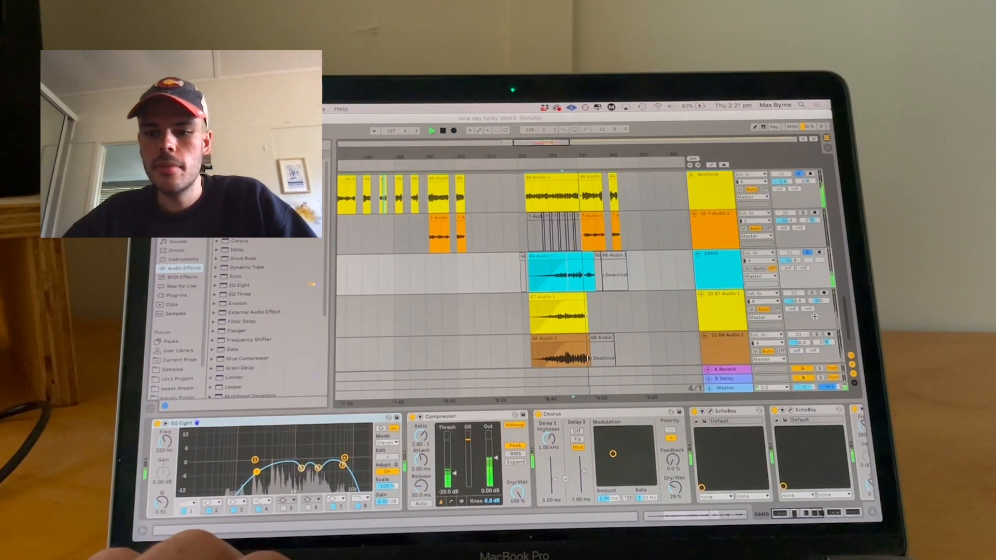